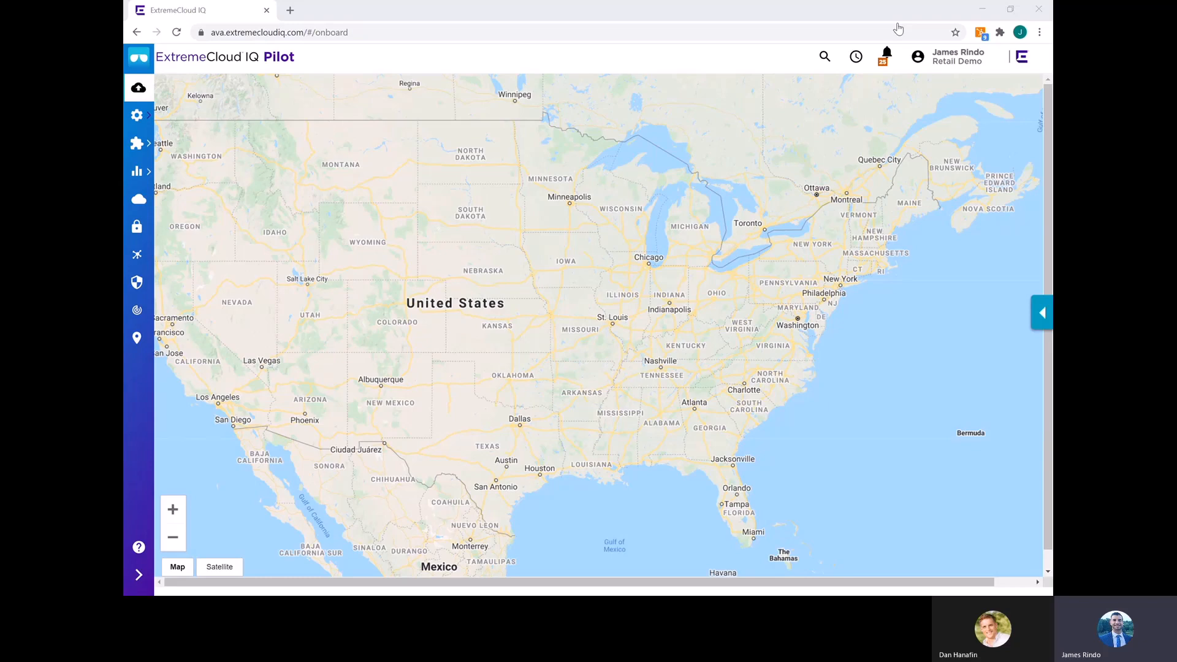
# Show the community page with global XIQ and HMOL device and client totals over the world map
pyautogui.click(138, 199)
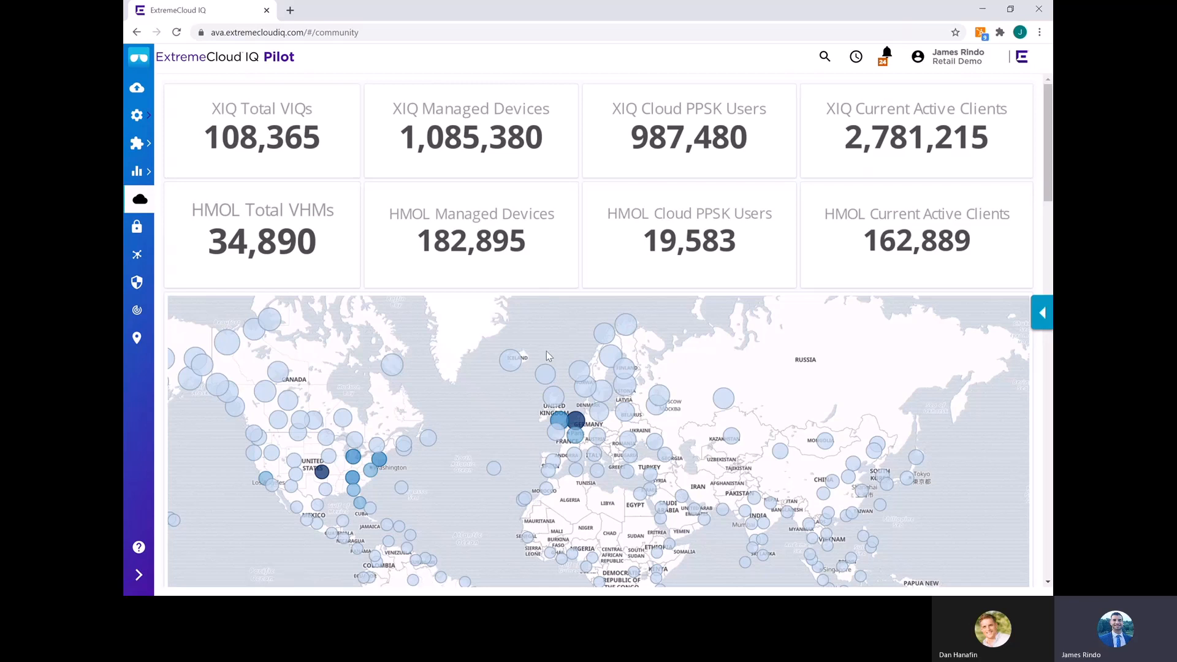